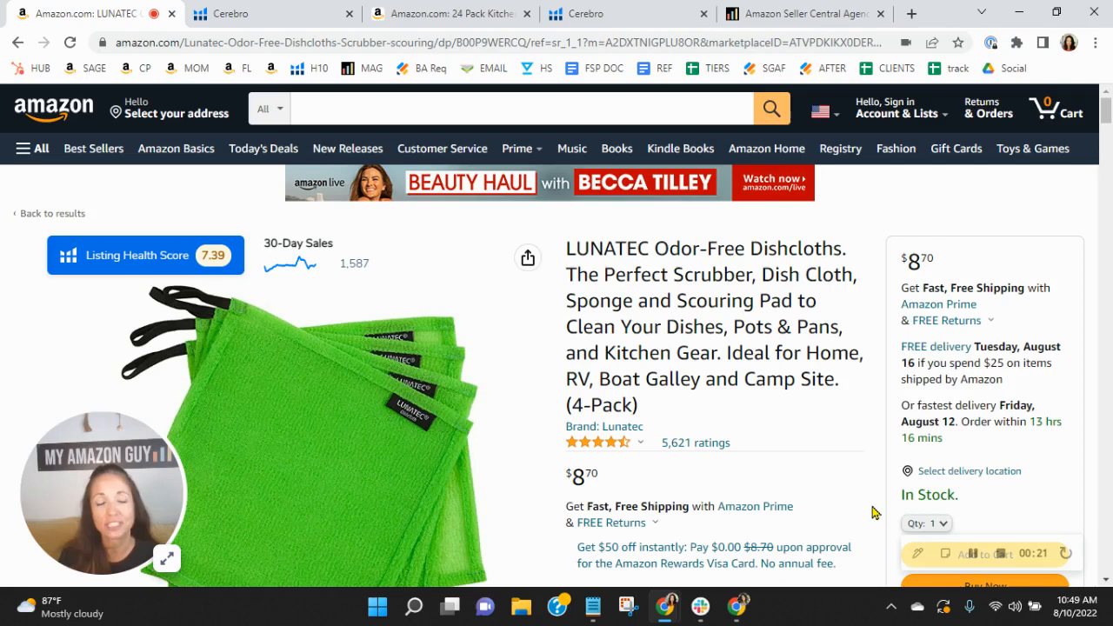
mouse_move(774, 408)
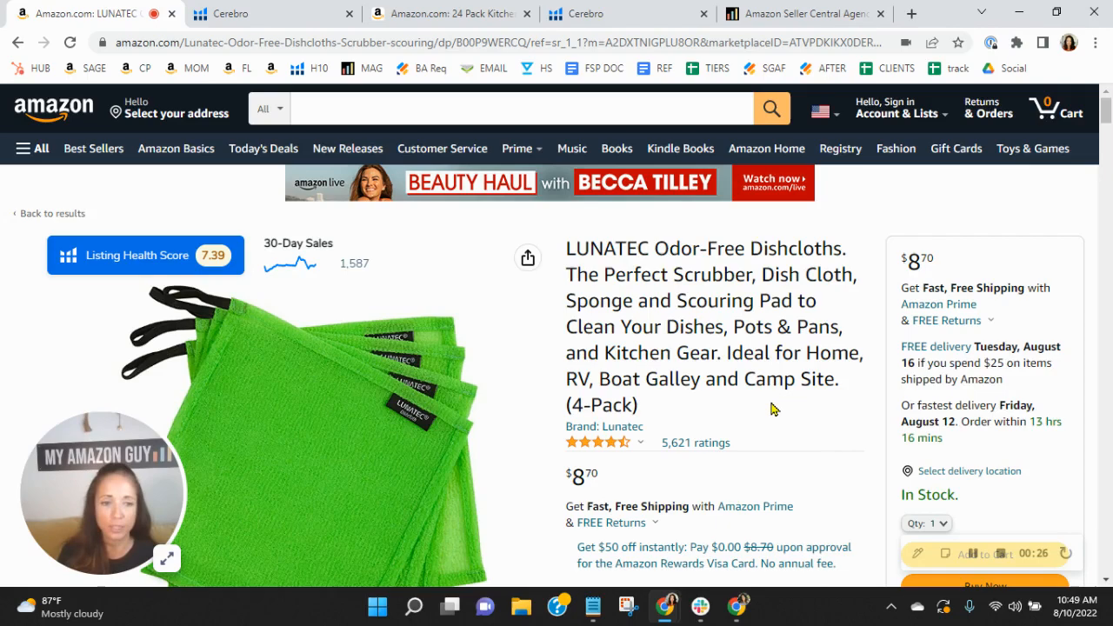
Scroll down the LUNATEC keyword table by search volume to keywords around 3,750 searches like 'kula cloth'.
click(261, 14)
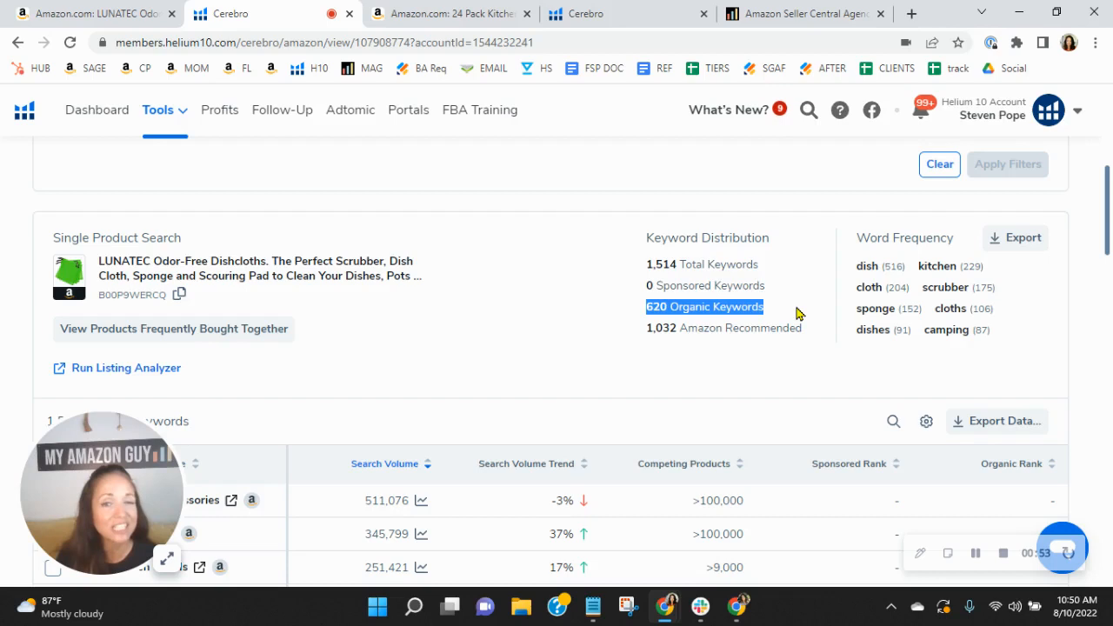
mouse_move(789, 306)
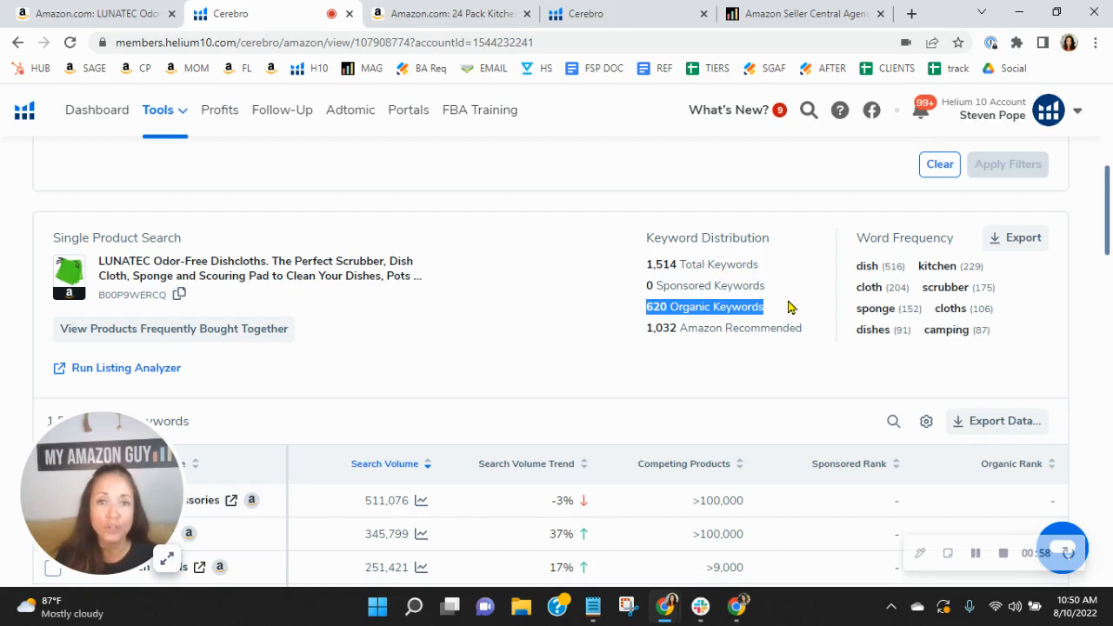
scroll(down, 3)
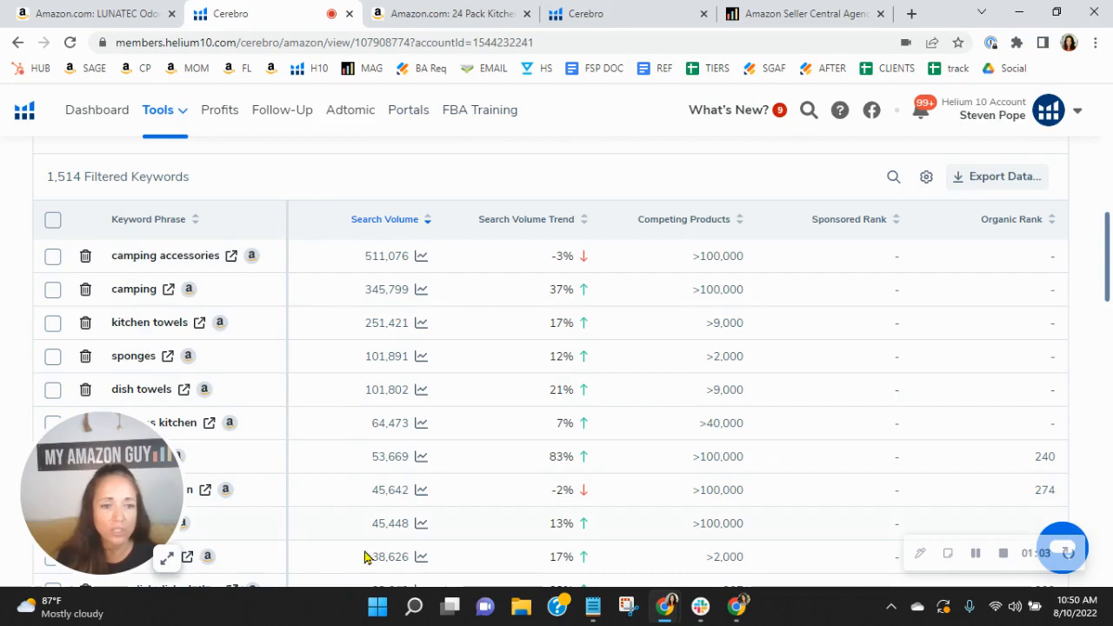
scroll(down, 3)
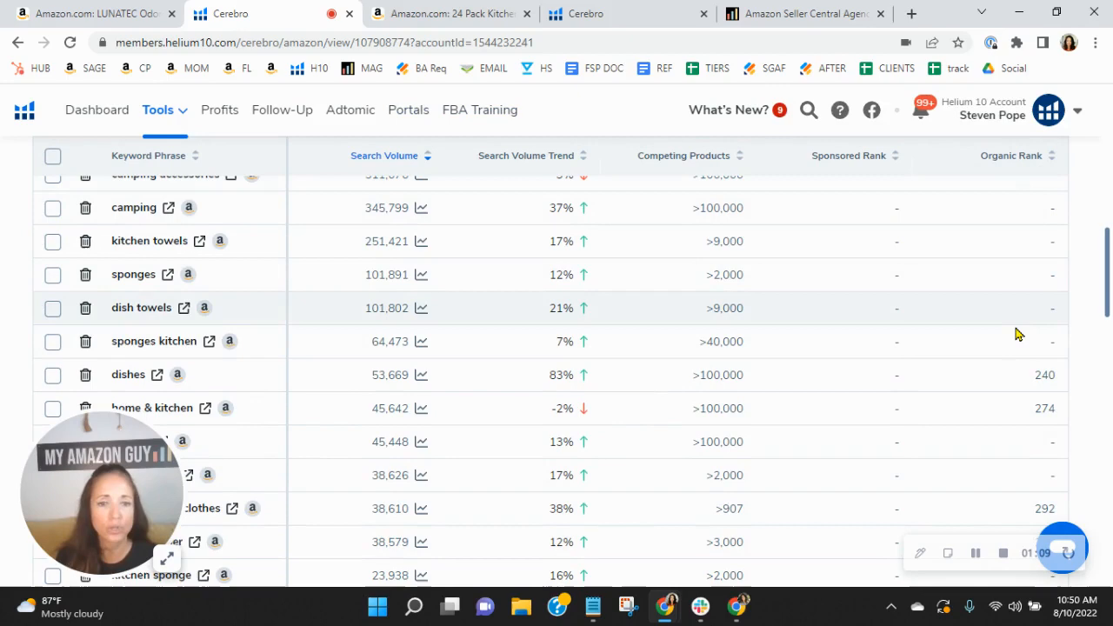
scroll(down, 3)
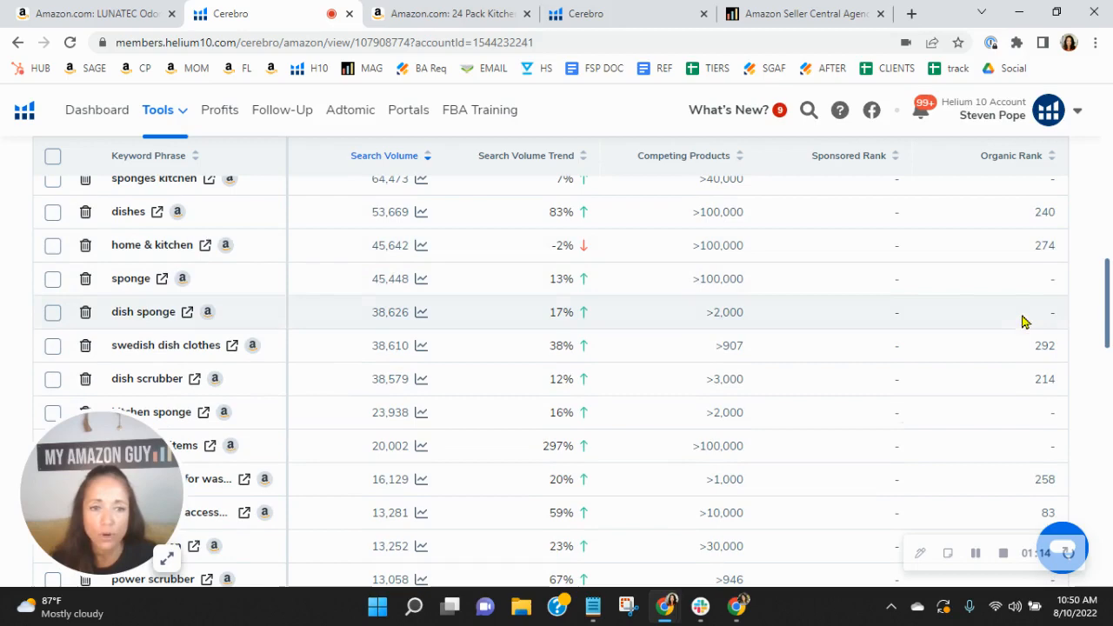
scroll(down, 3)
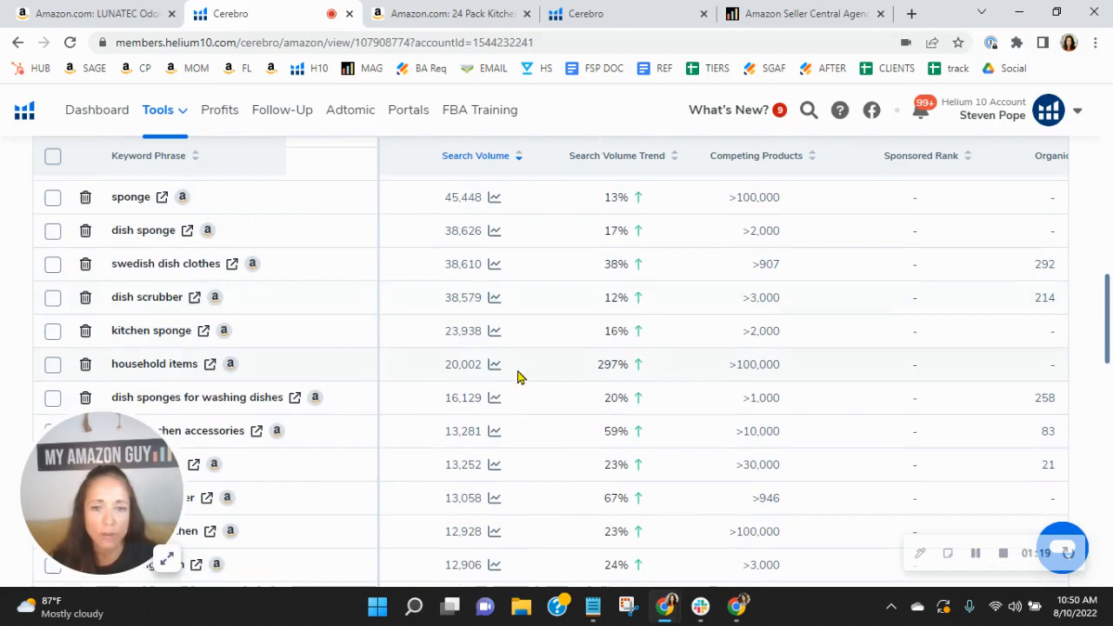
scroll(down, 3)
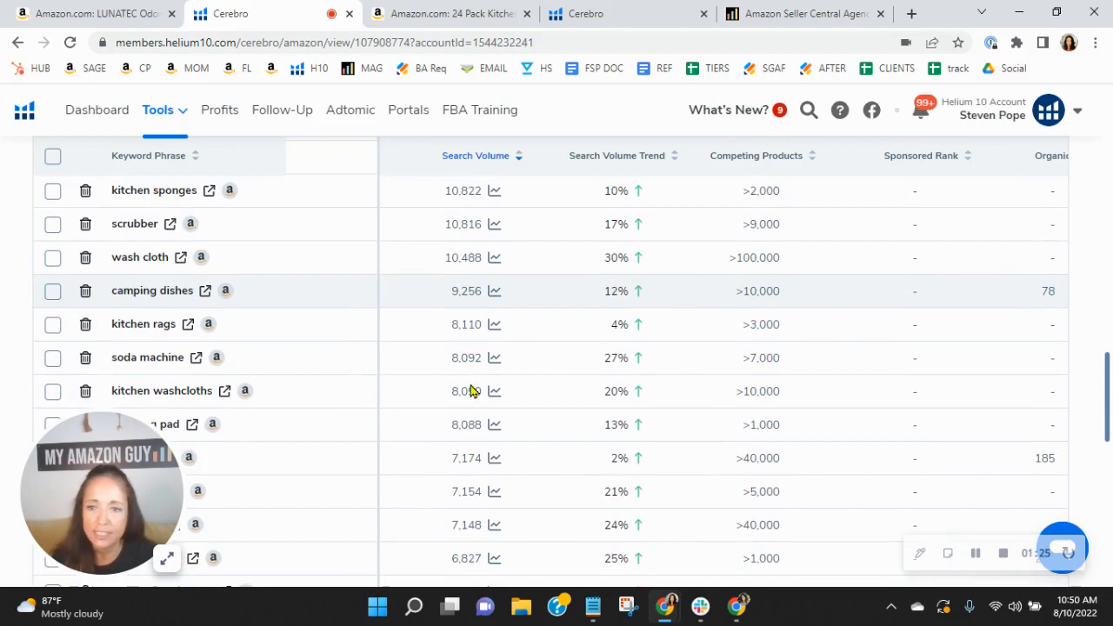
scroll(down, 3)
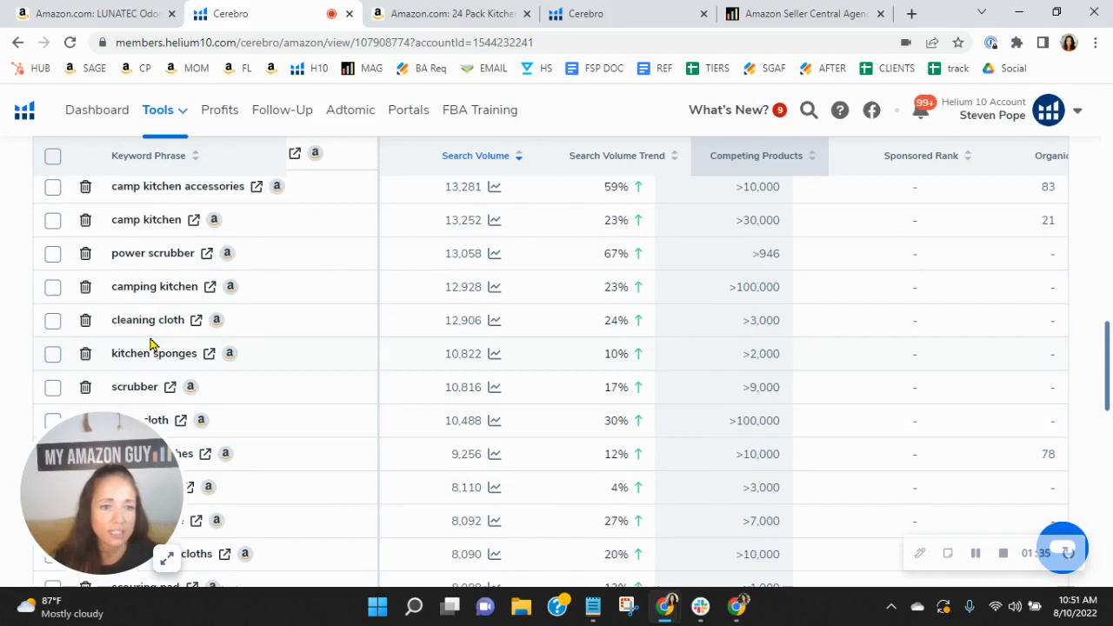
scroll(down, 3)
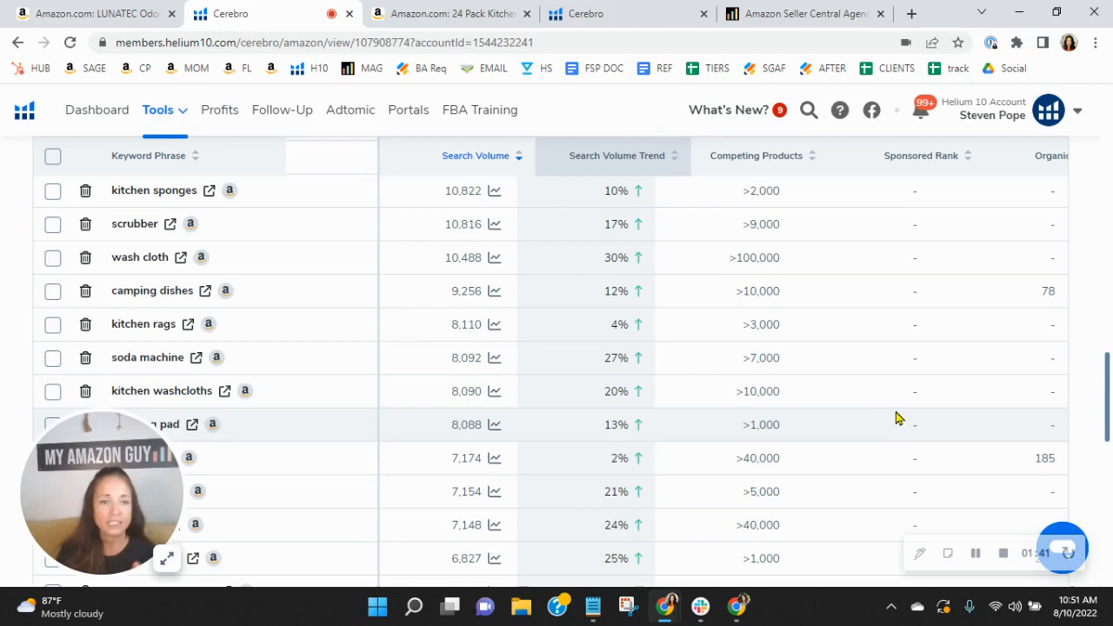
scroll(down, 3)
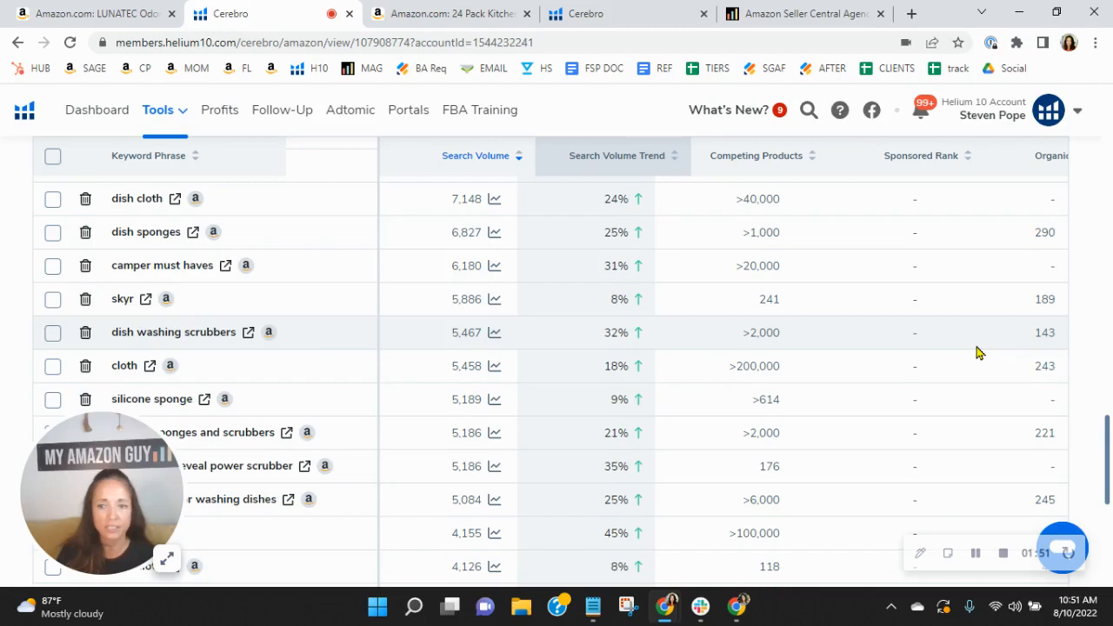
scroll(down, 3)
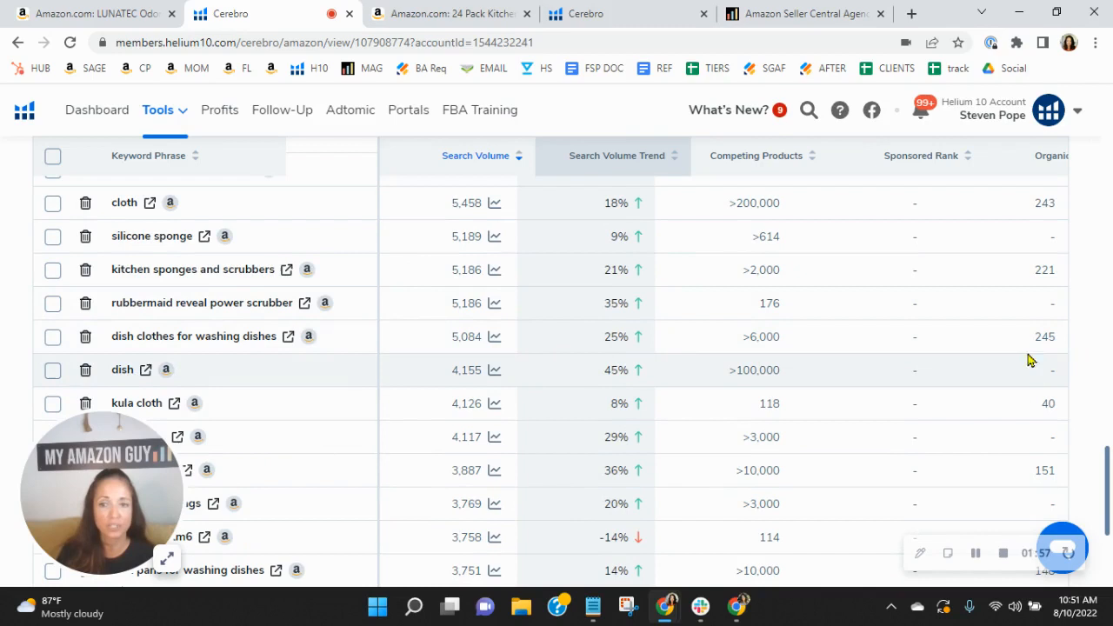
mouse_move(431, 344)
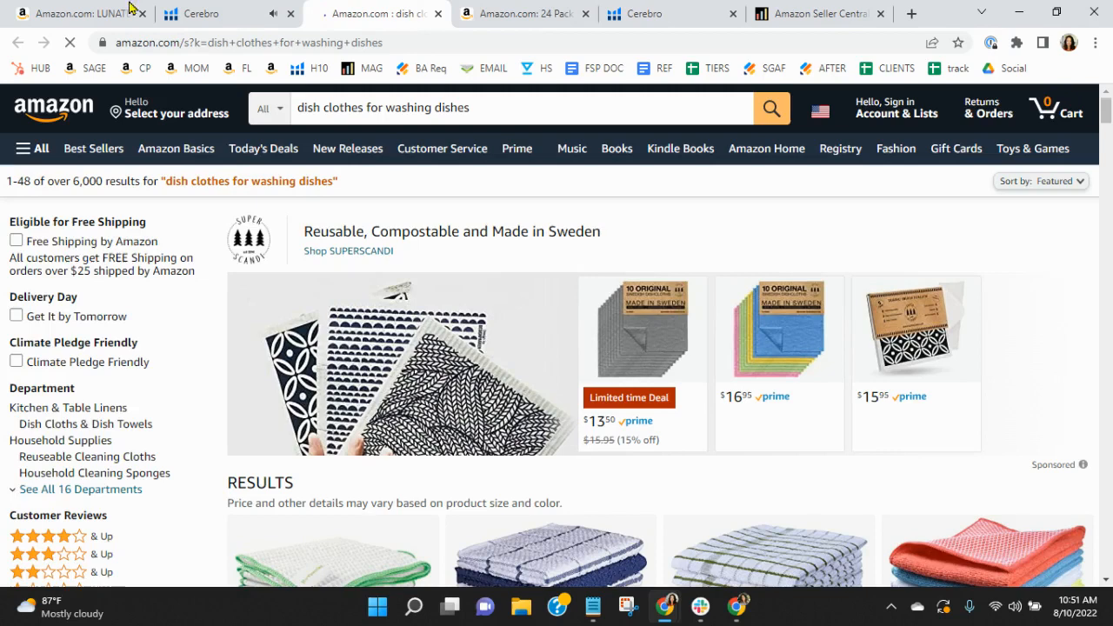
click(201, 14)
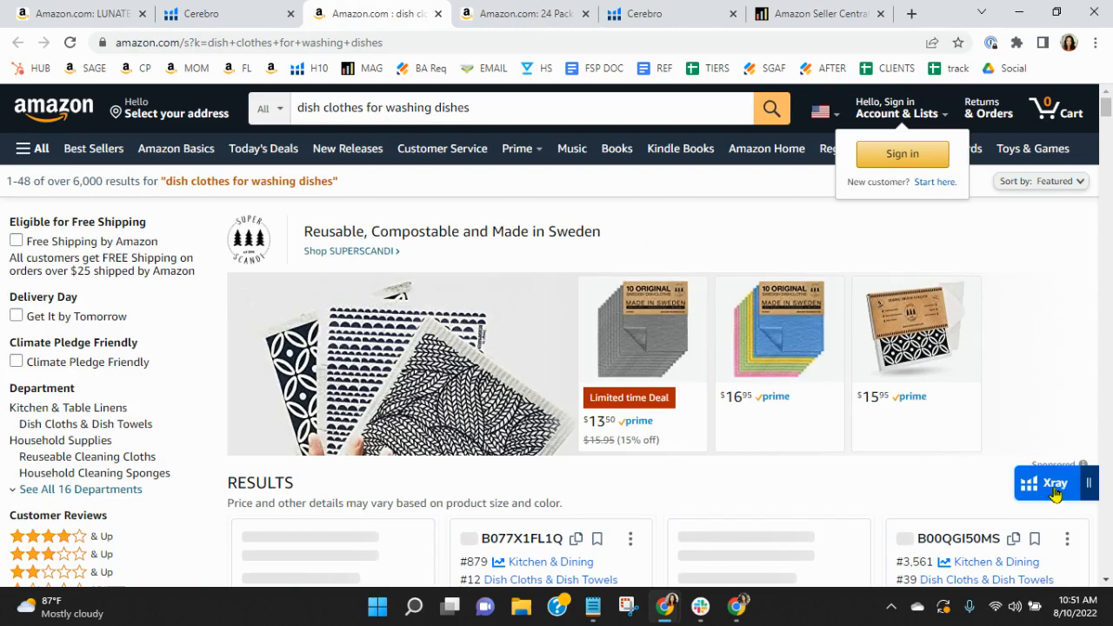
click(1050, 483)
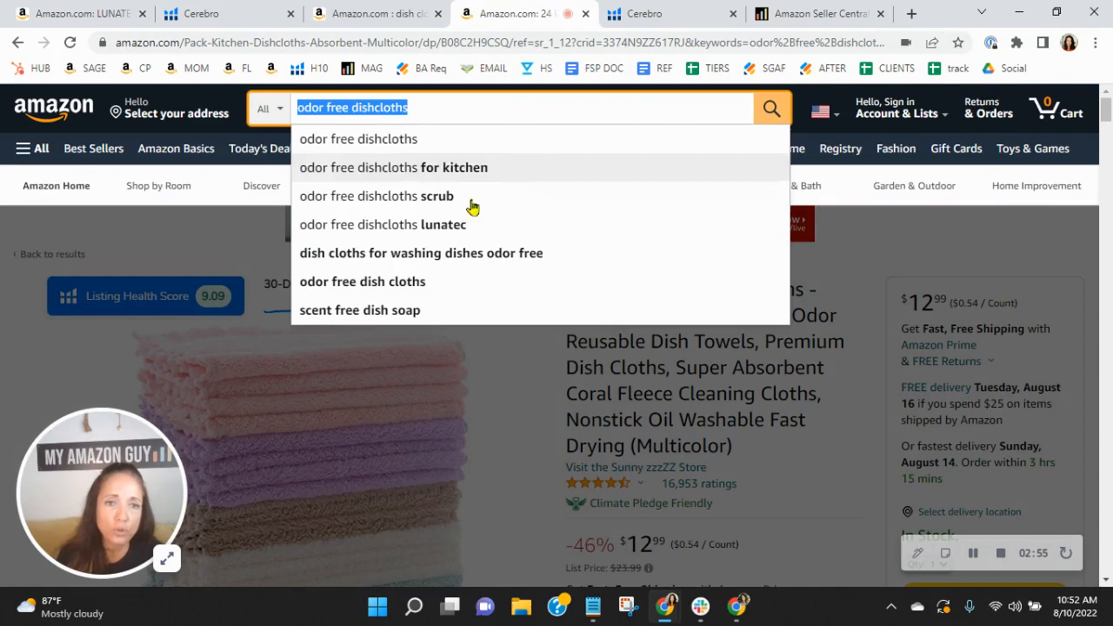
mouse_move(755, 386)
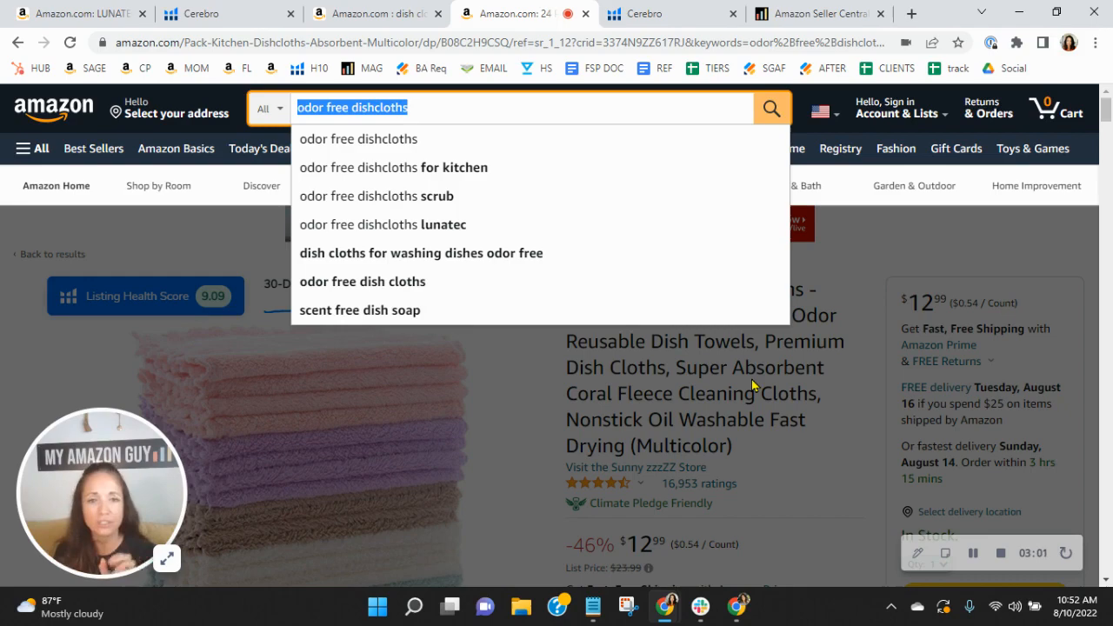
Show the autocomplete suggestions for 'odor free dishcloths' from the 24-pack dishcloth listing.
click(652, 14)
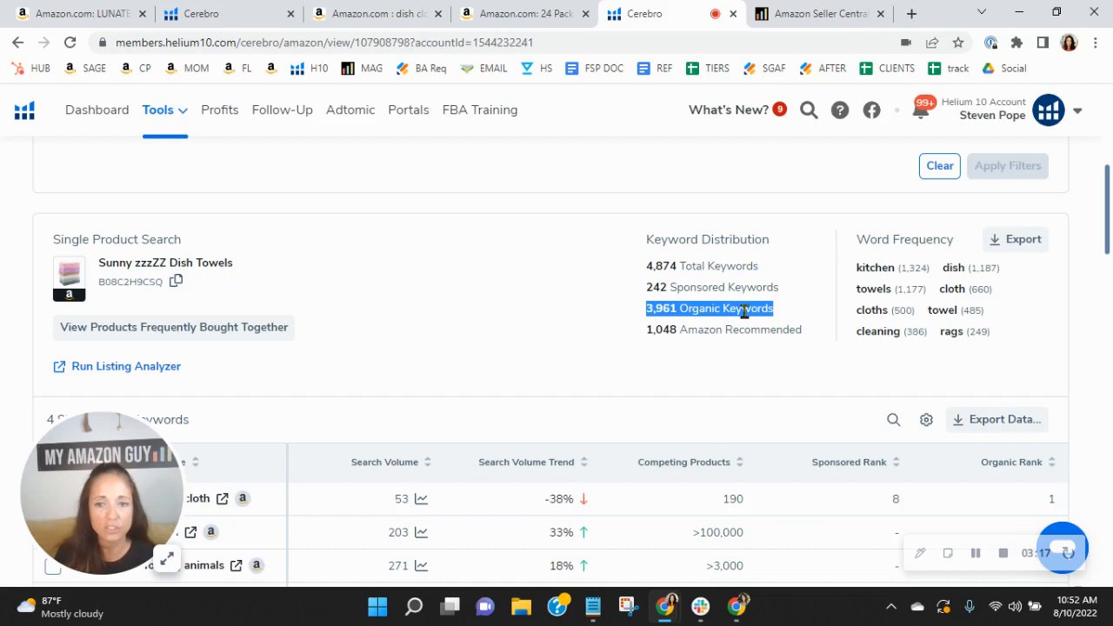
mouse_move(709, 351)
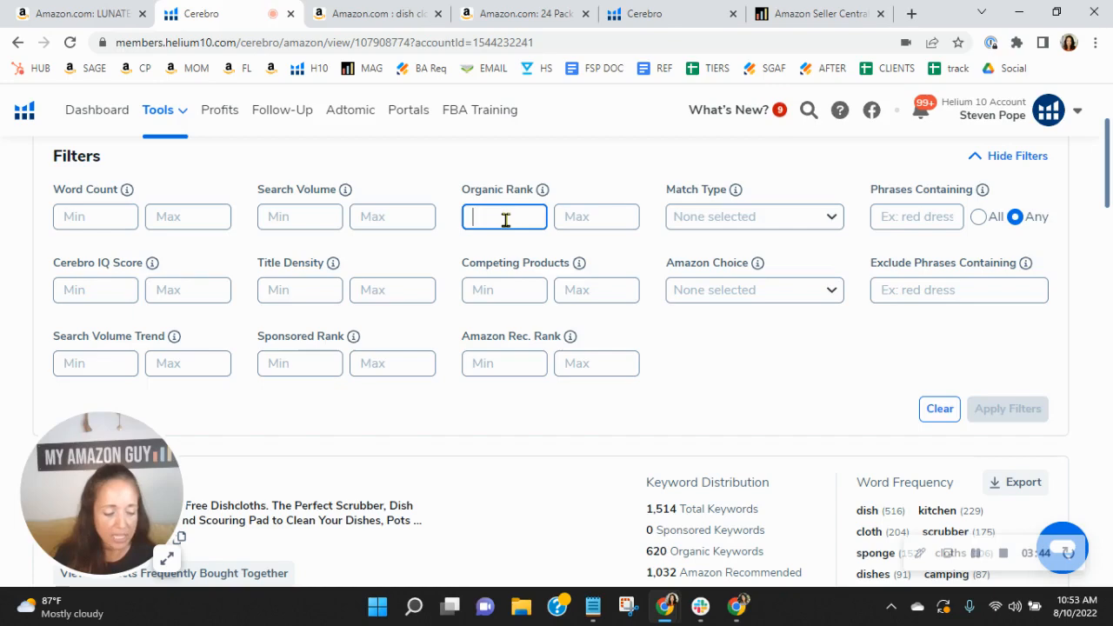
Apply an Organic Rank filter of 20 to 50 to the LUNATEC keyword results.
text(50)
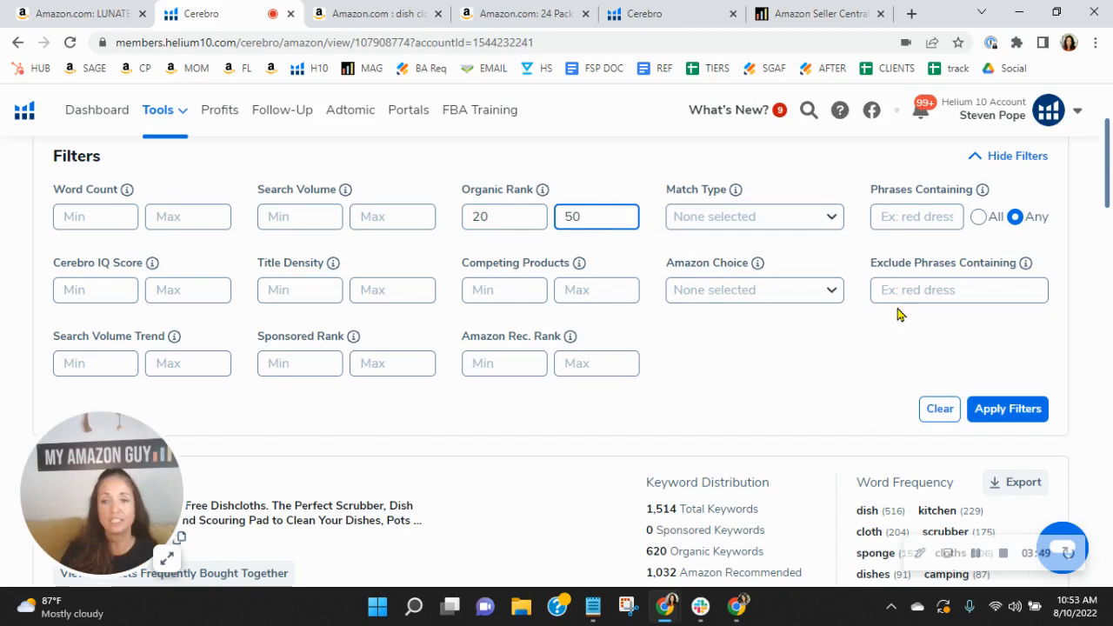
click(1007, 409)
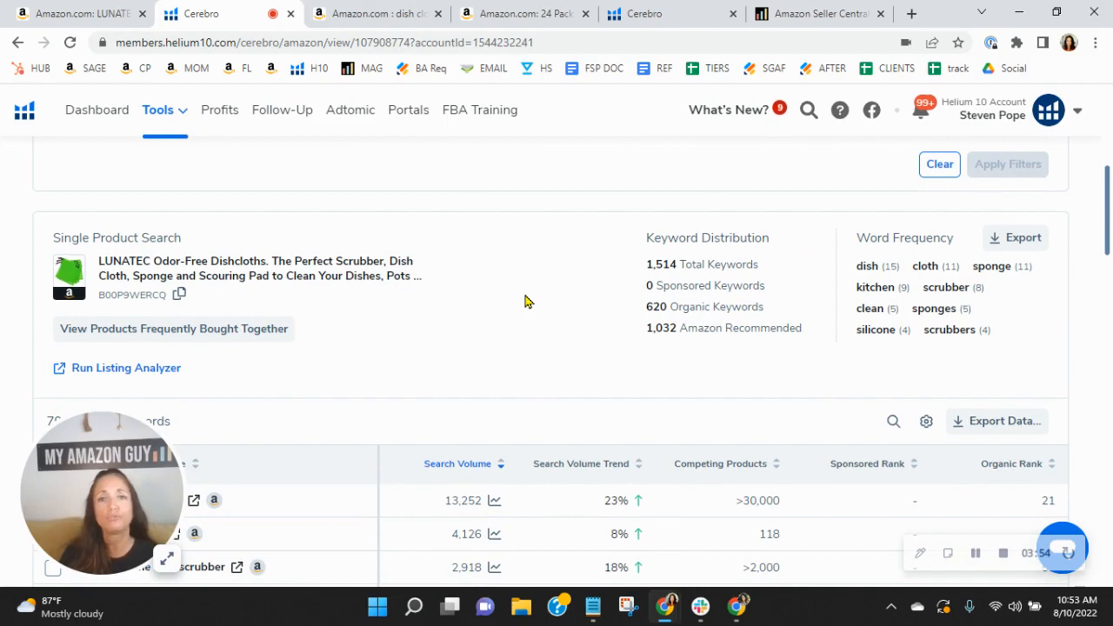
scroll(down, 3)
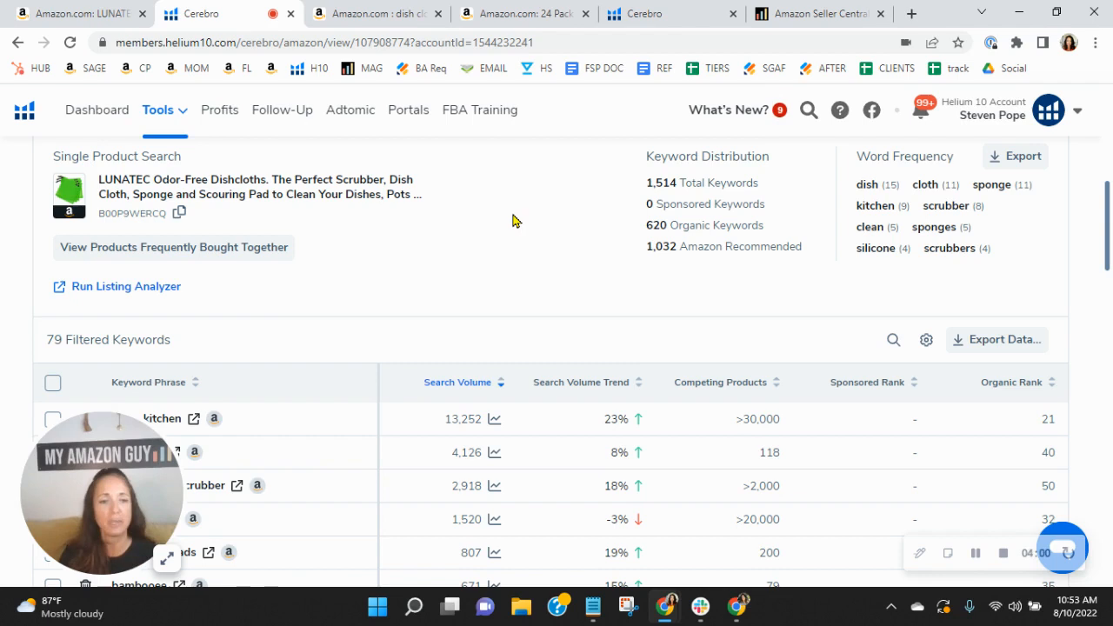
scroll(down, 3)
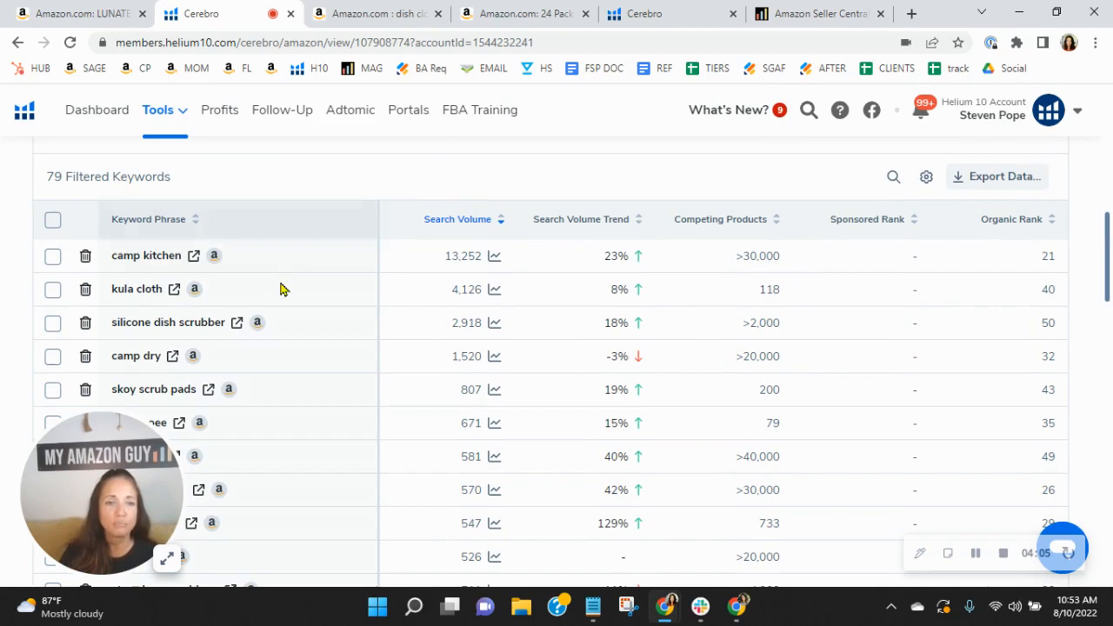
mouse_move(1001, 372)
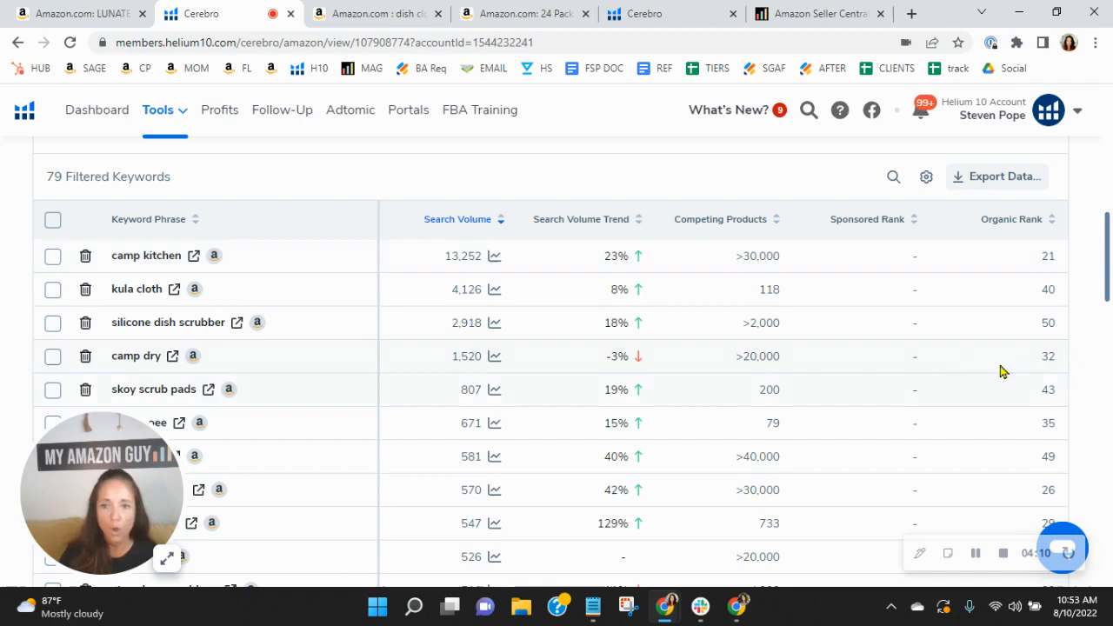
scroll(down, 3)
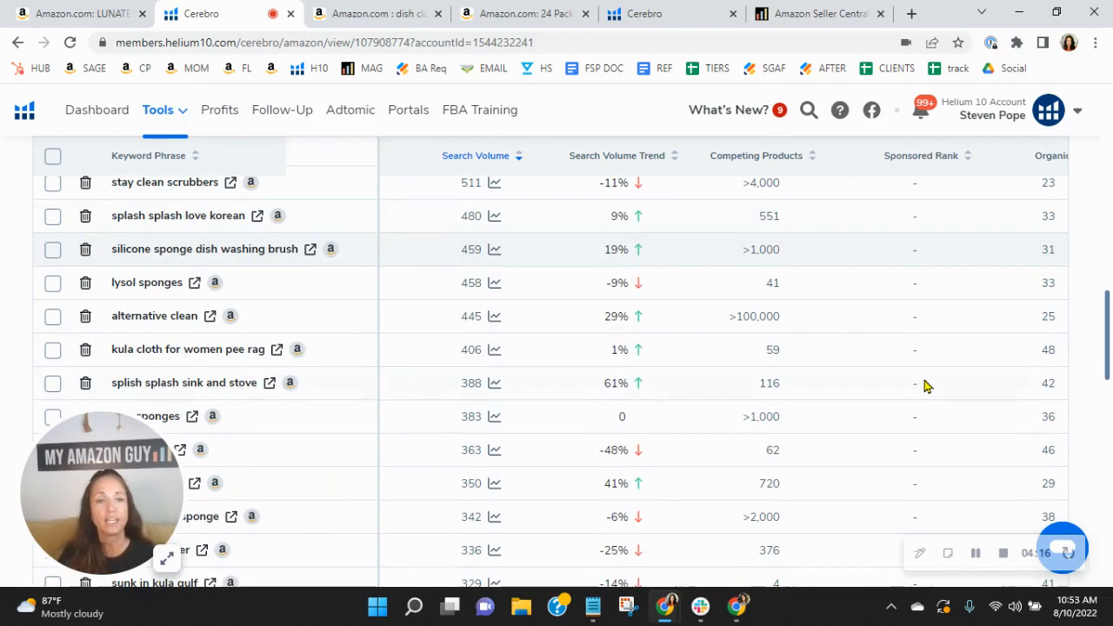
click(84, 14)
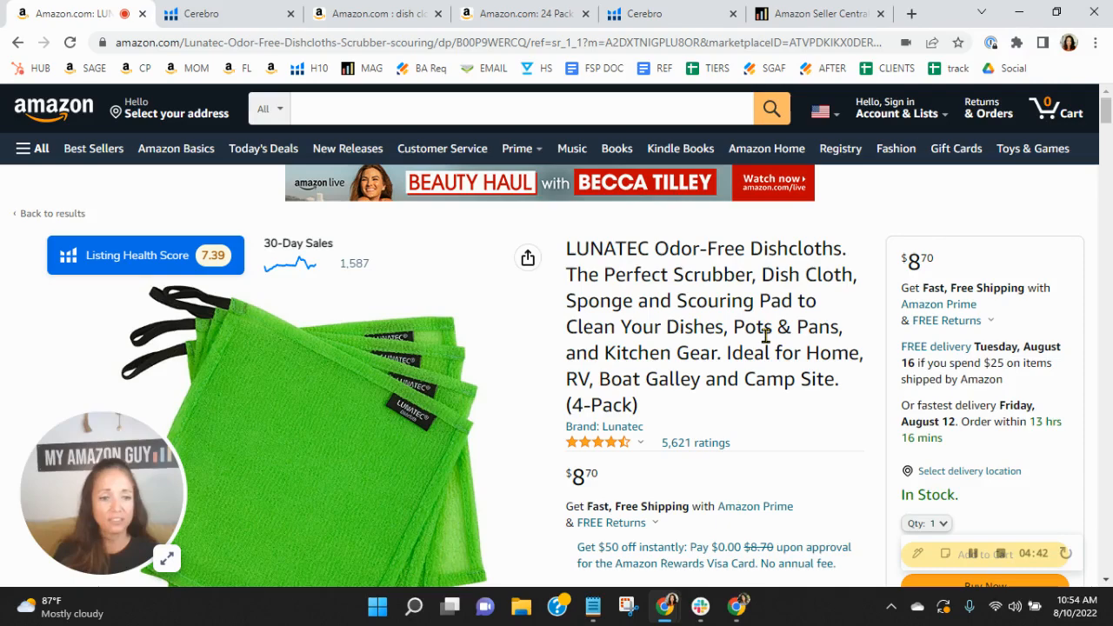
Show the LUNATEC listing's second photo of a child pouring water, then move to the product bullets.
scroll(down, 3)
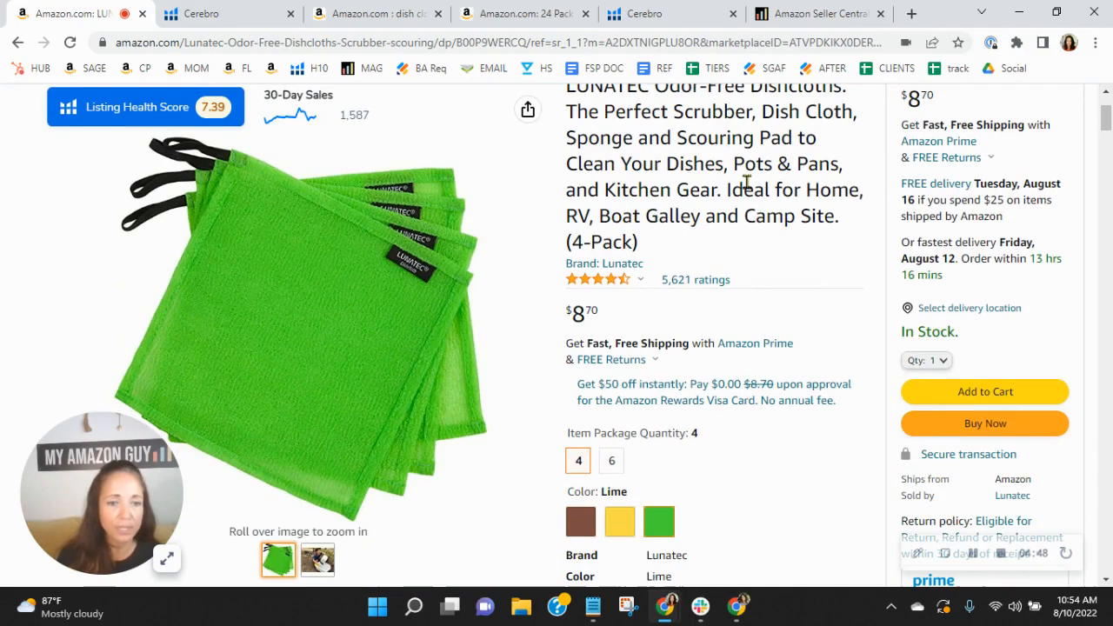
click(320, 560)
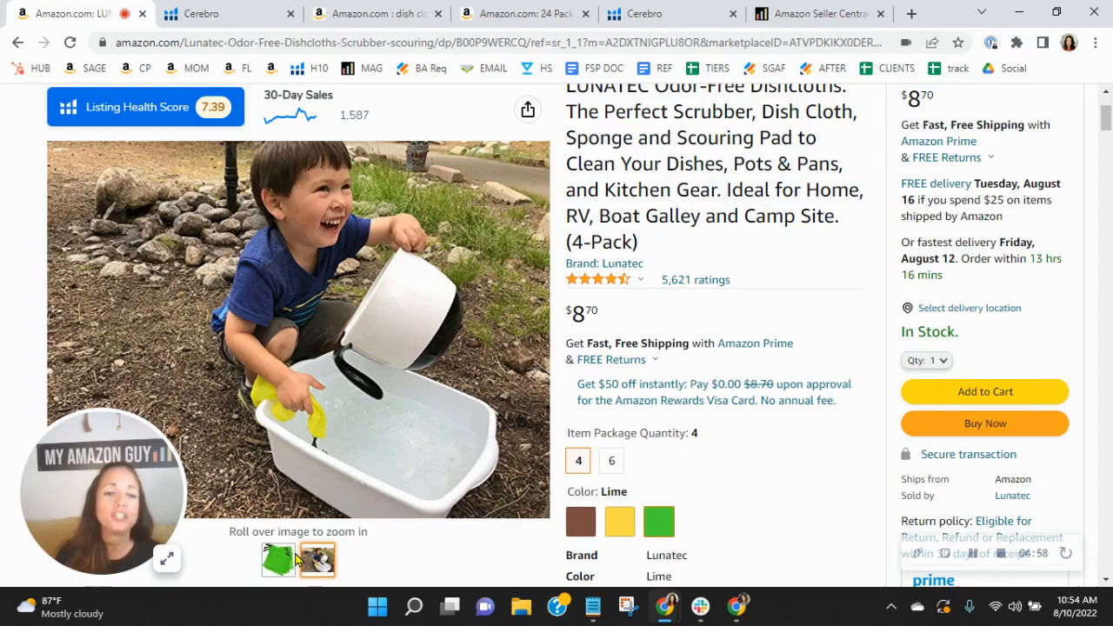
mouse_move(348, 340)
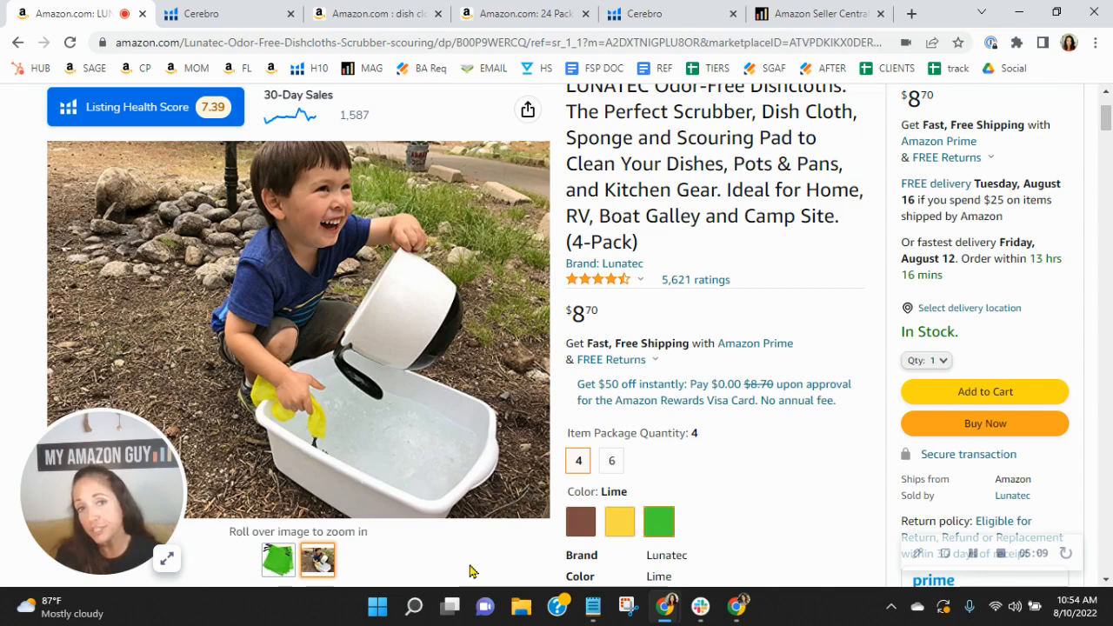
mouse_move(728, 536)
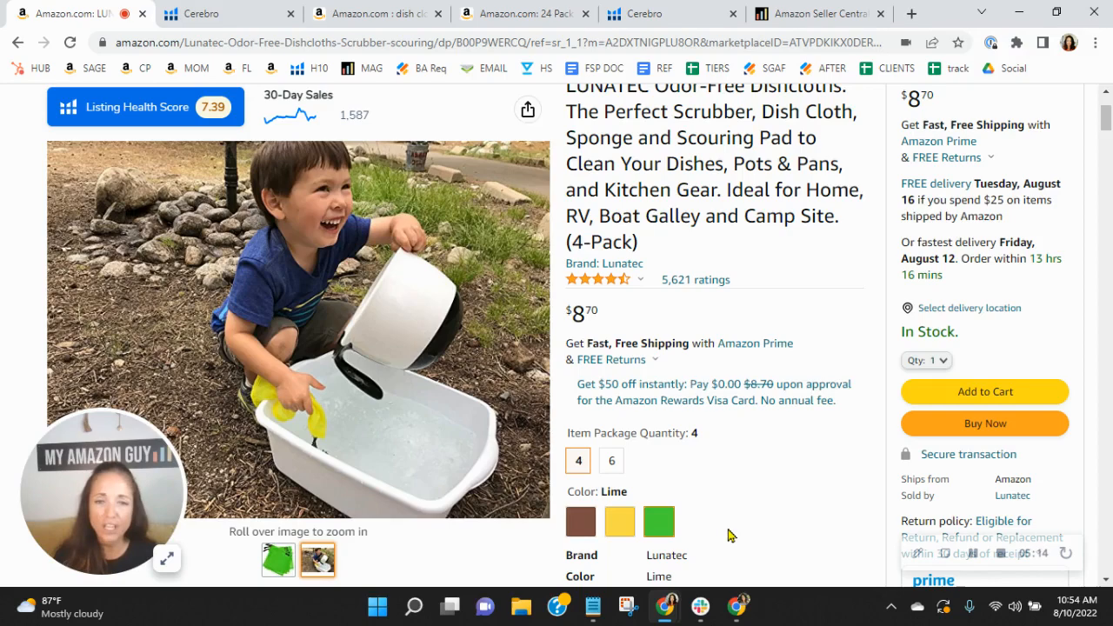
click(146, 107)
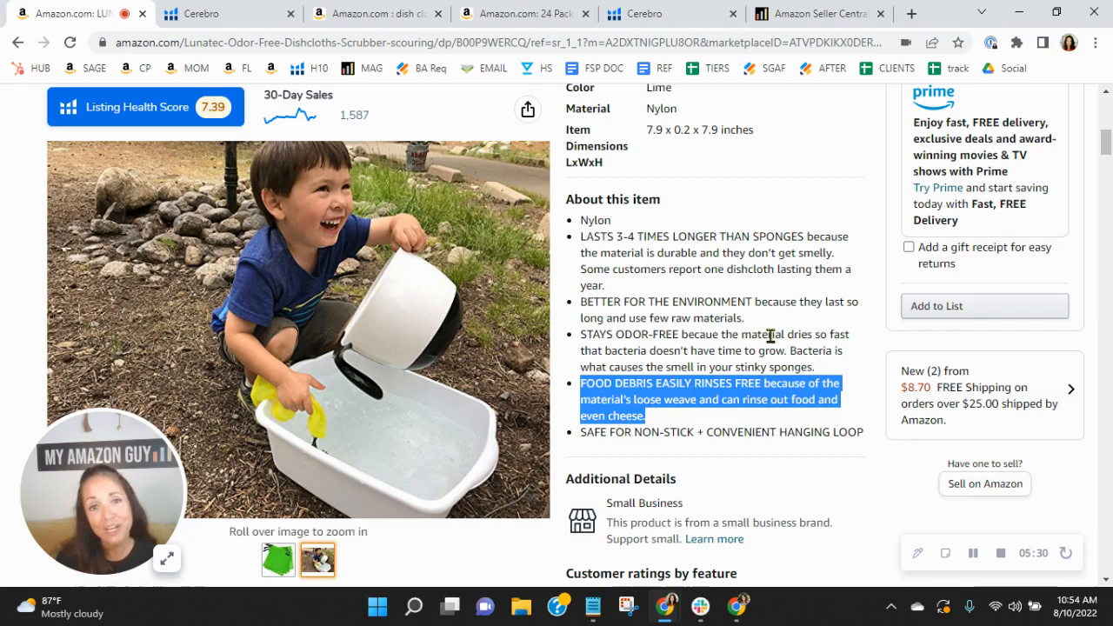
scroll(down, 3)
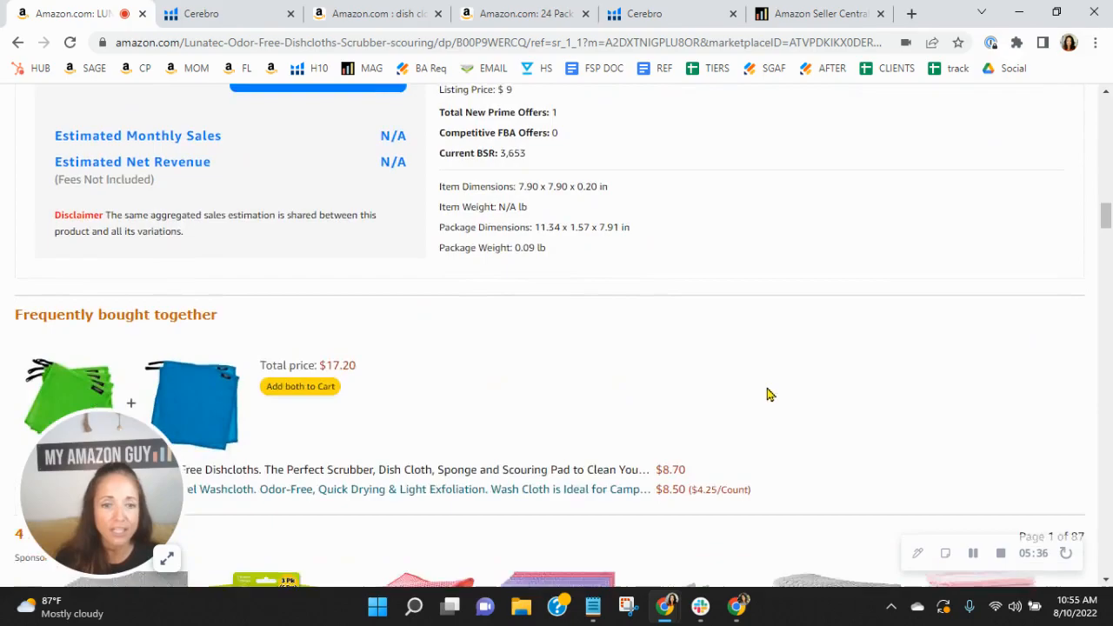
scroll(down, 3)
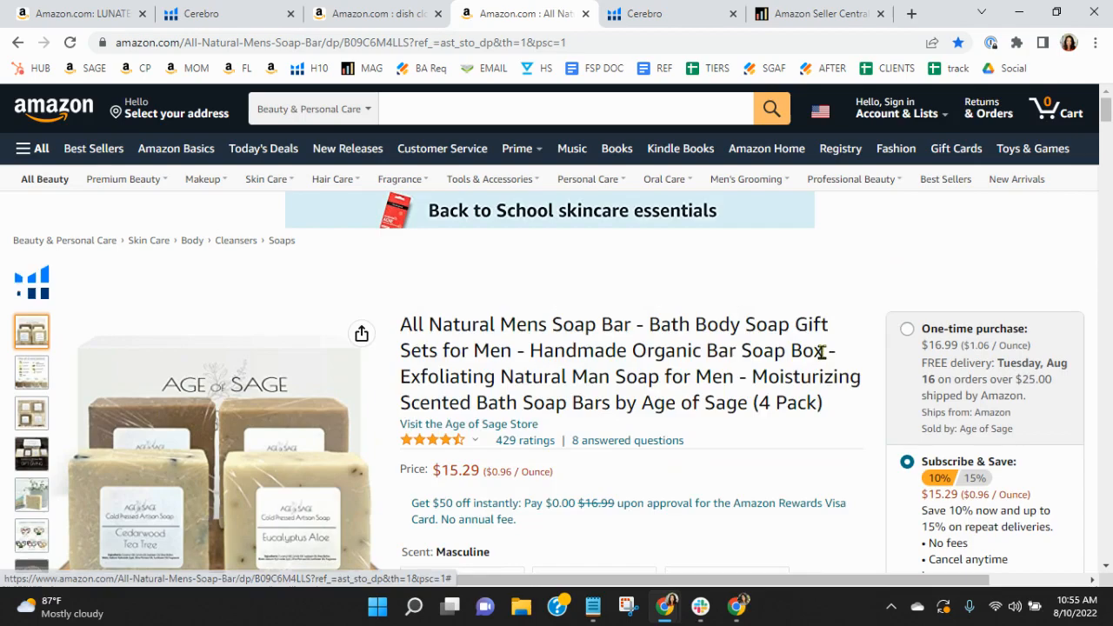
Scroll the Age of Sage soap listing's brand section, then switch to the My Amazon Guy Full Service Management page.
scroll(down, 3)
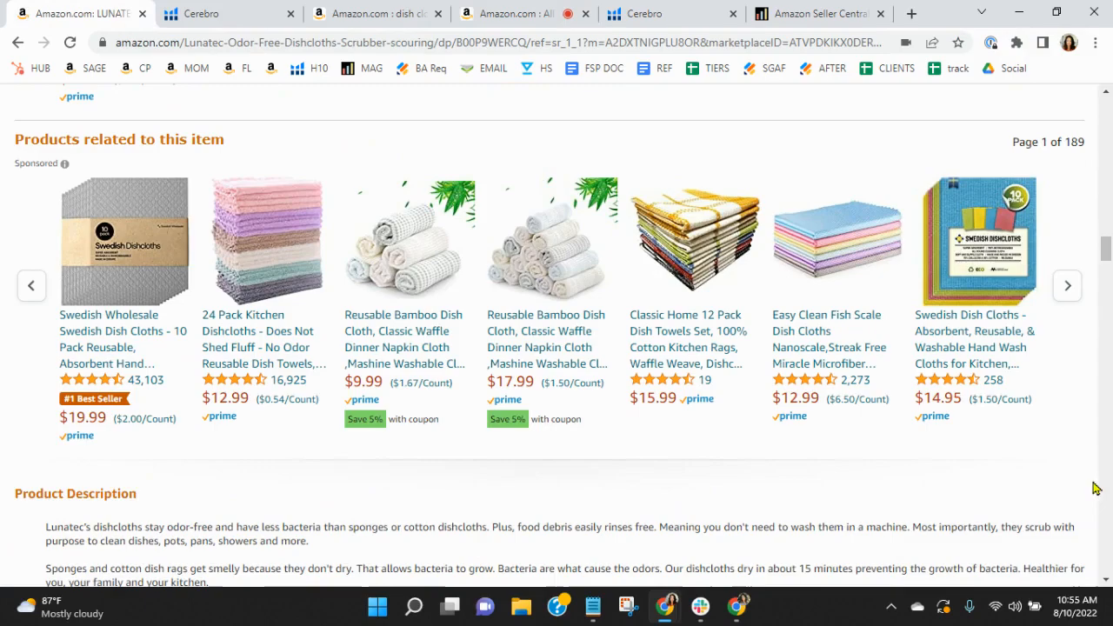
scroll(down, 3)
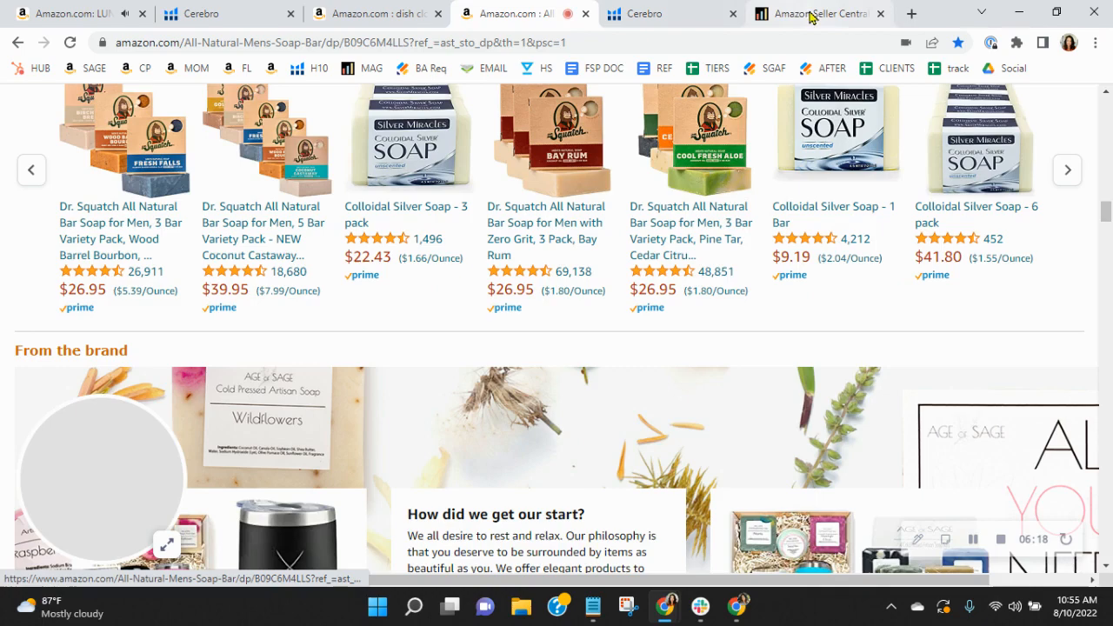
click(808, 14)
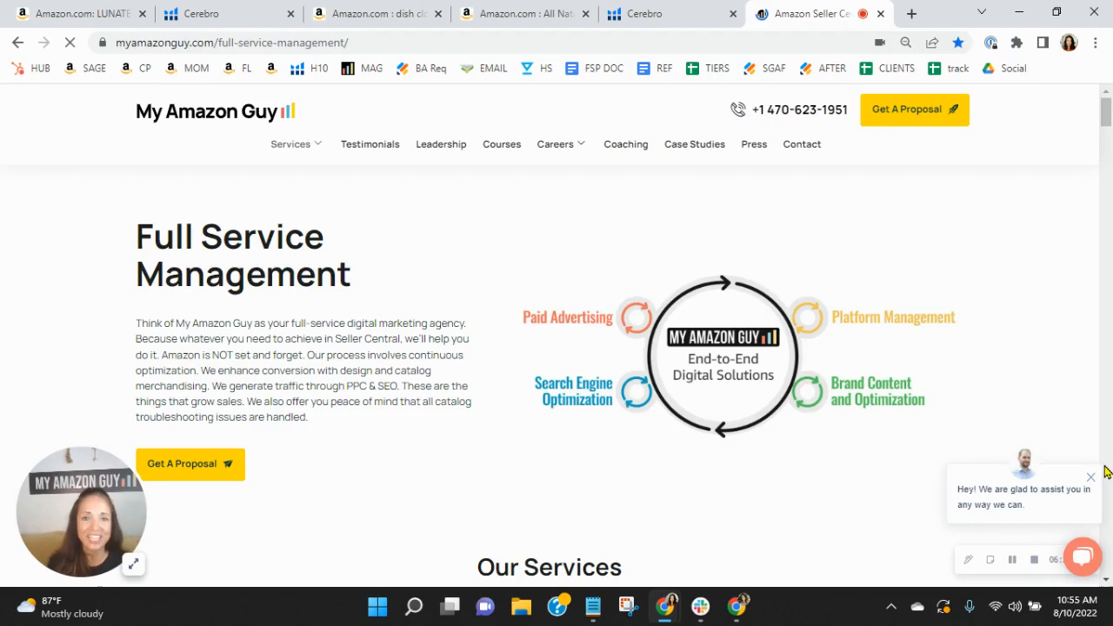